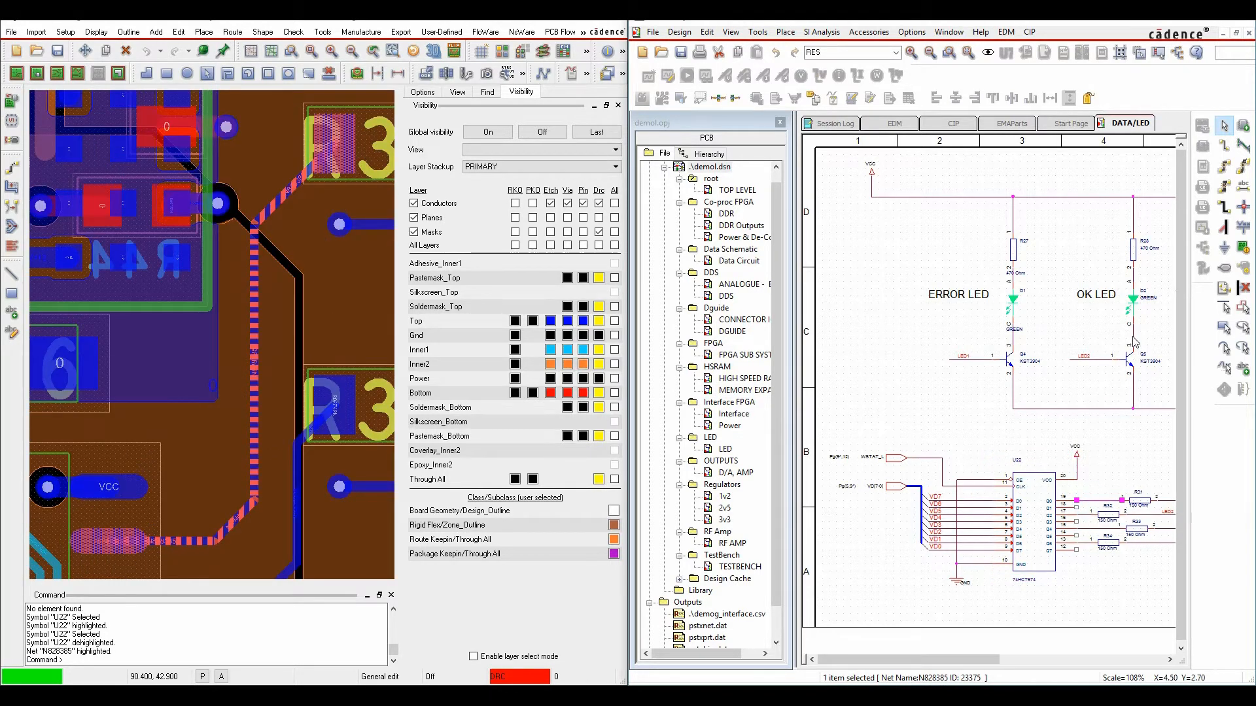
Maximize the board layout view and zoom in on symbol D2.
click(1133, 301)
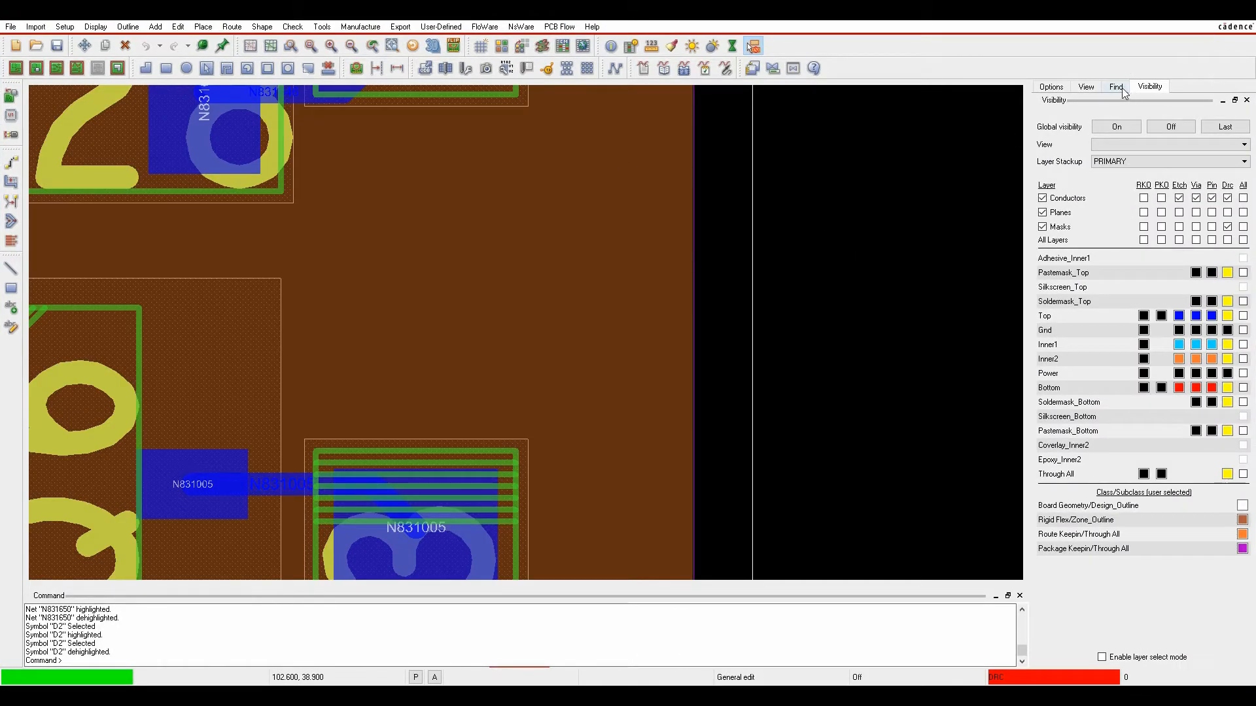
Find symbol U32 via Find by Name with filter U*, select it and confirm.
click(1114, 86)
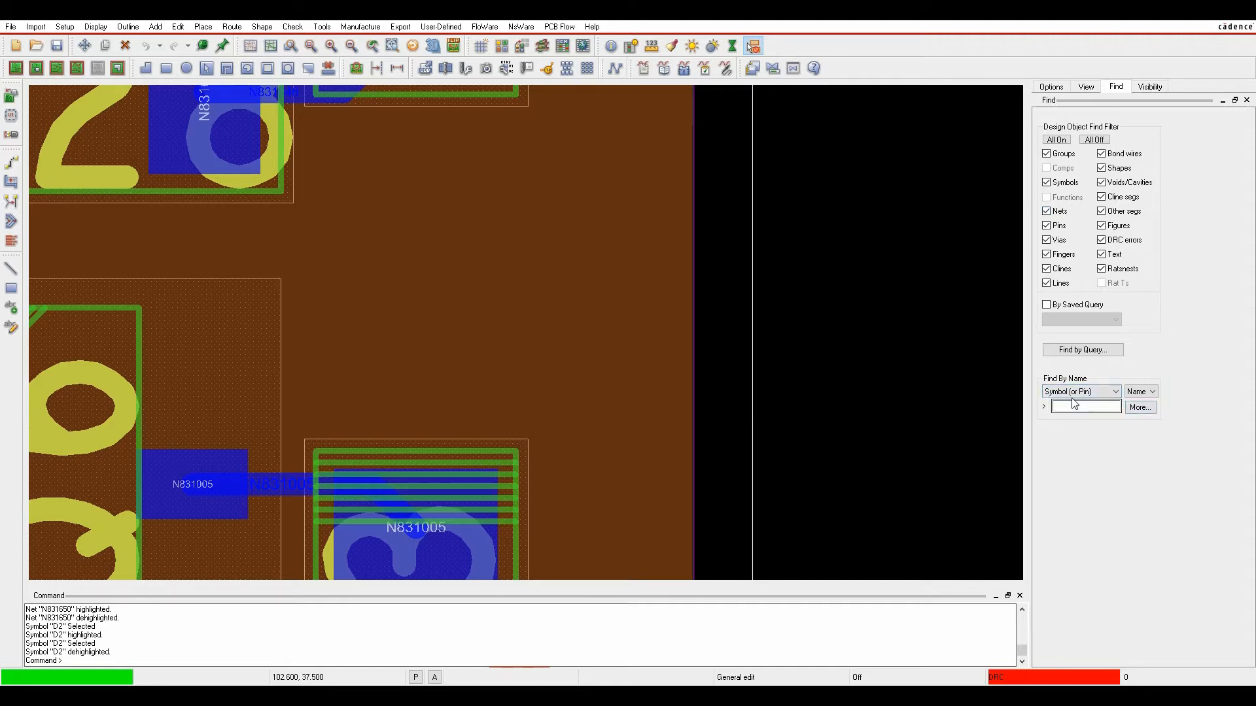
click(1140, 408)
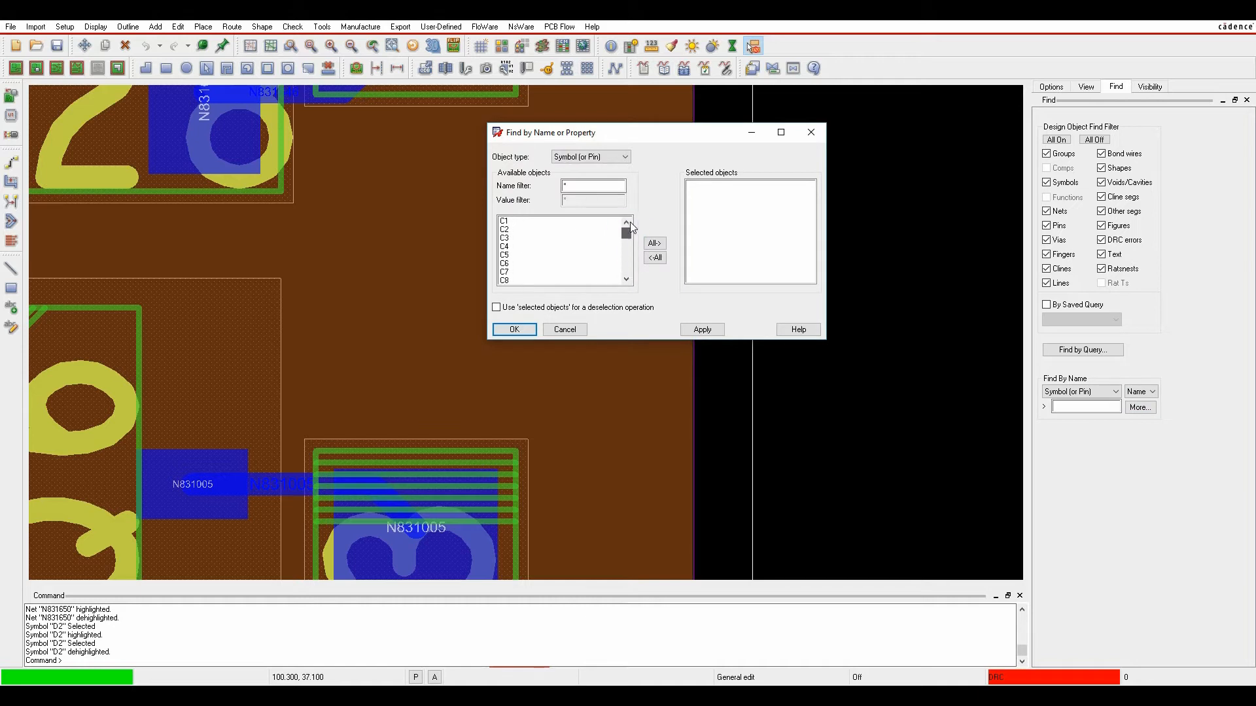
text(1)
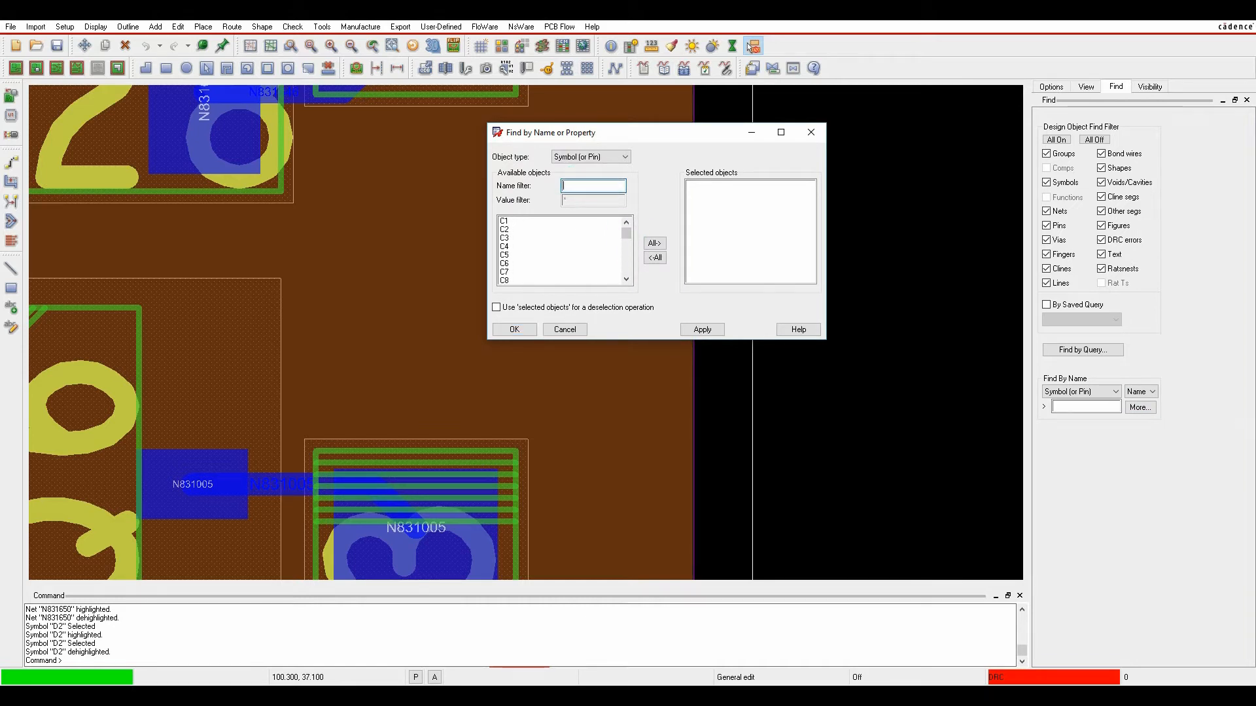
text(U*)
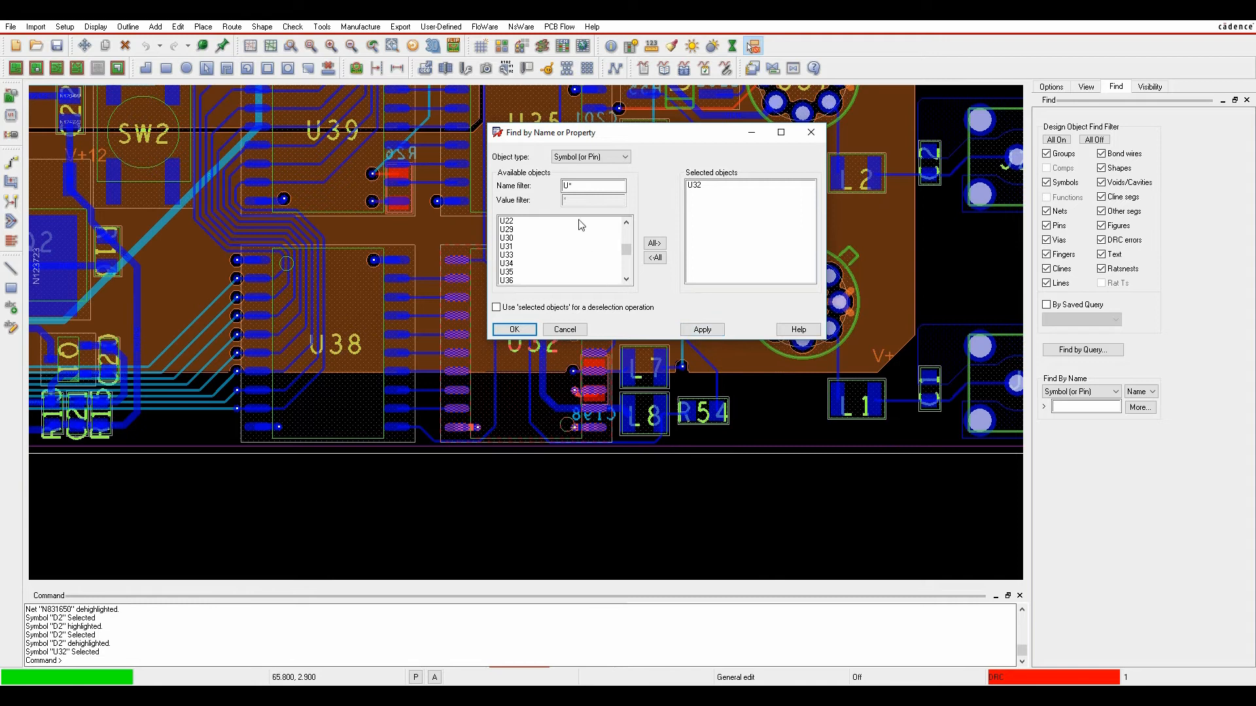
drag(548, 132, 697, 137)
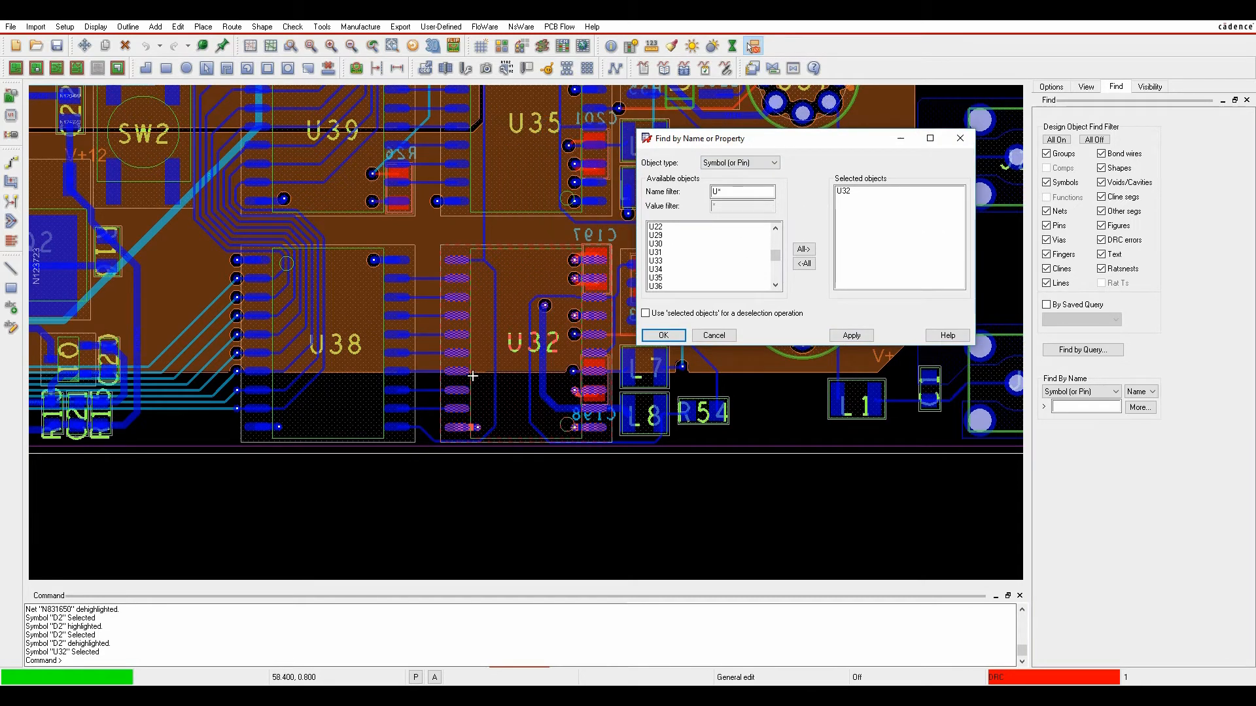
mouse_move(641, 337)
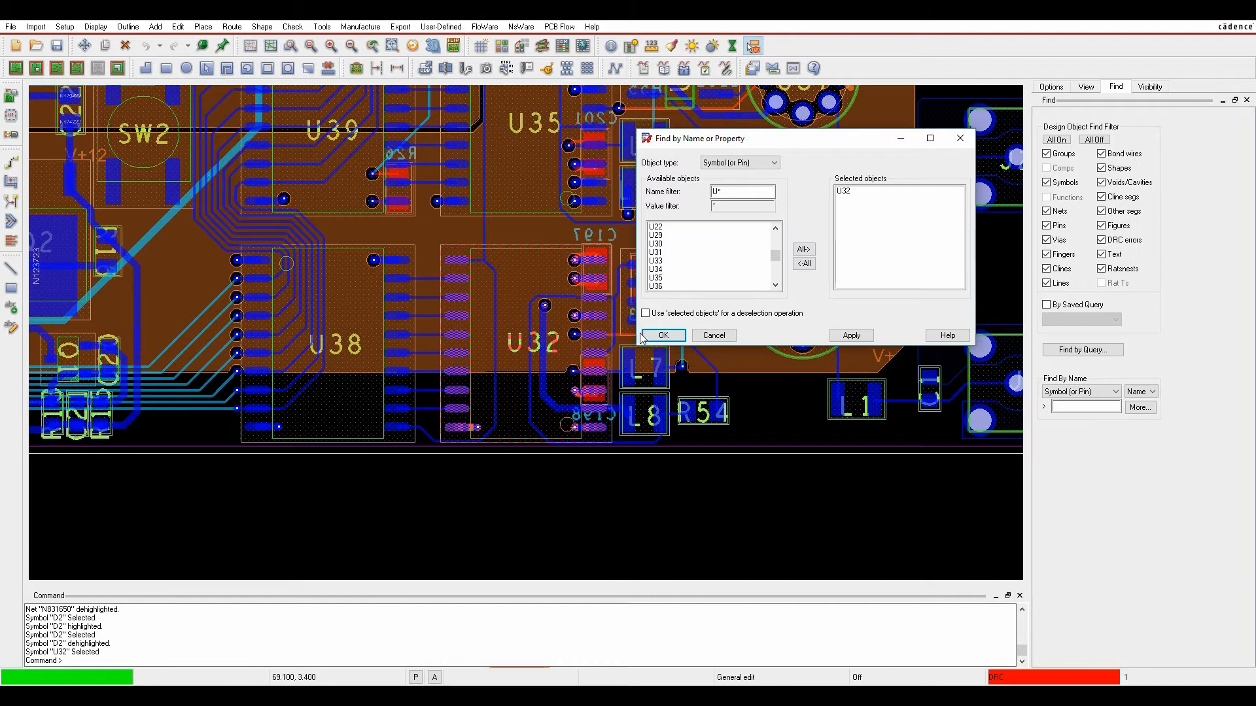
click(663, 335)
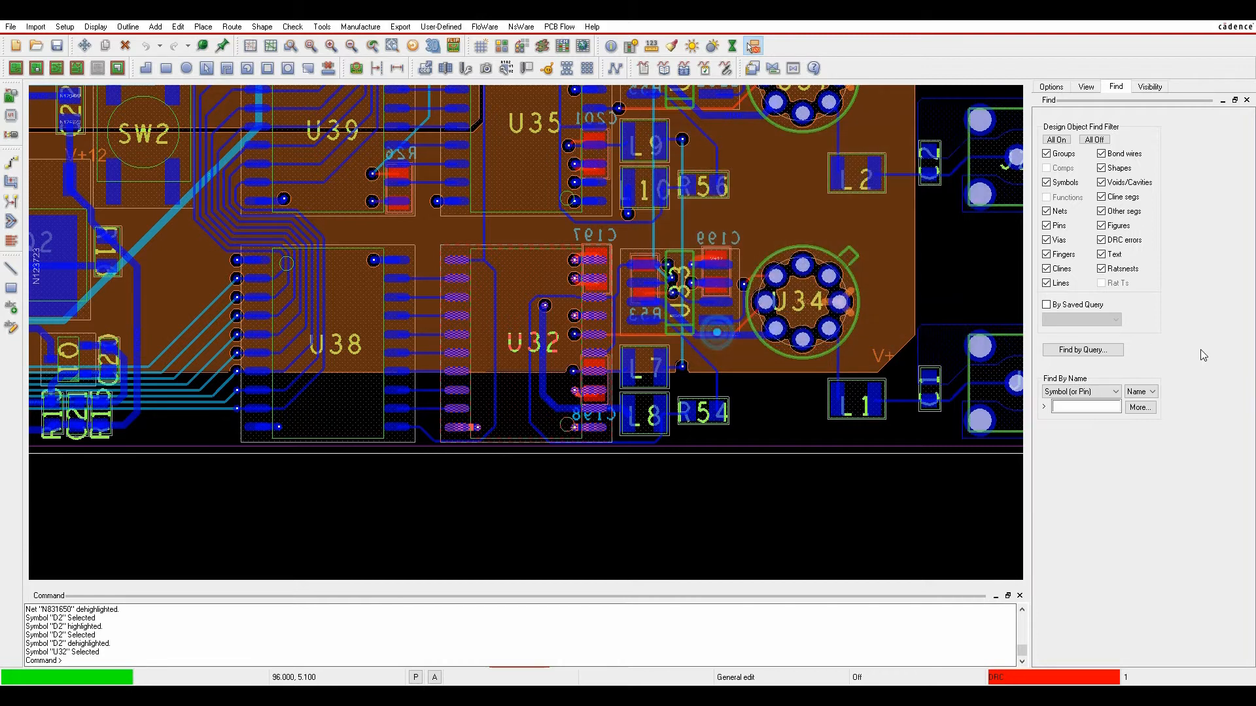
Change the Find By Name object type from Symbol to Net.
click(1114, 393)
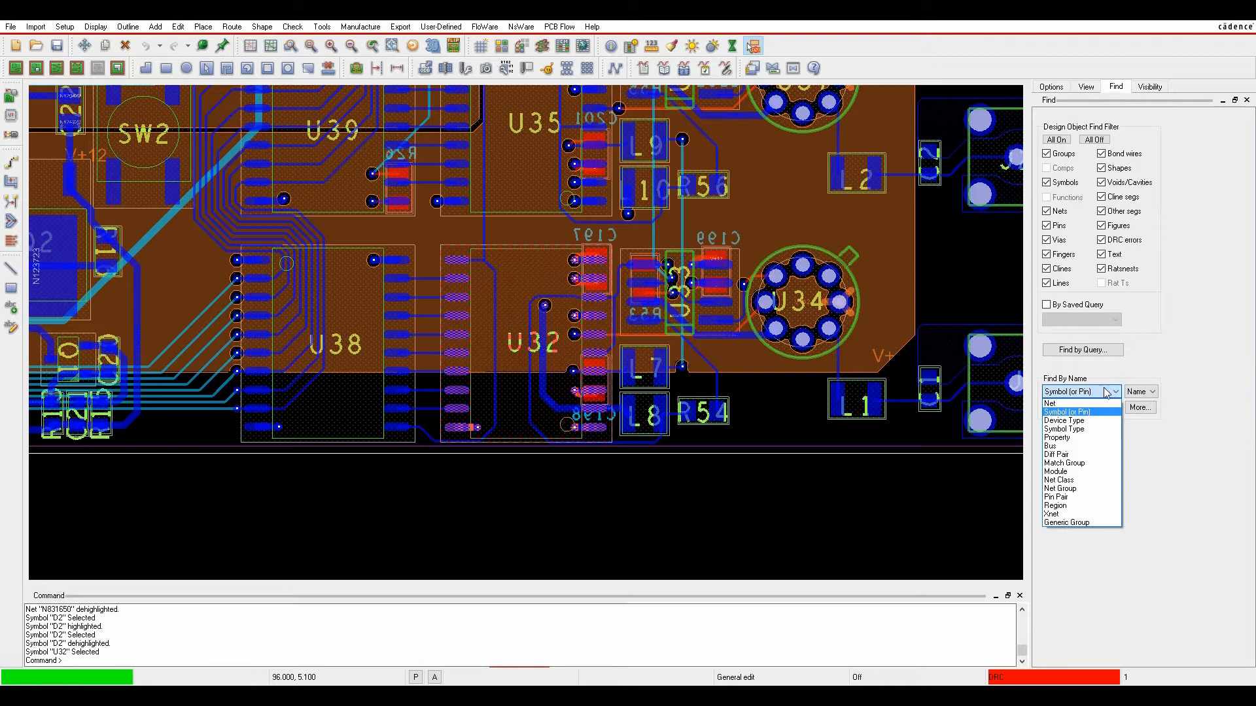
click(1049, 403)
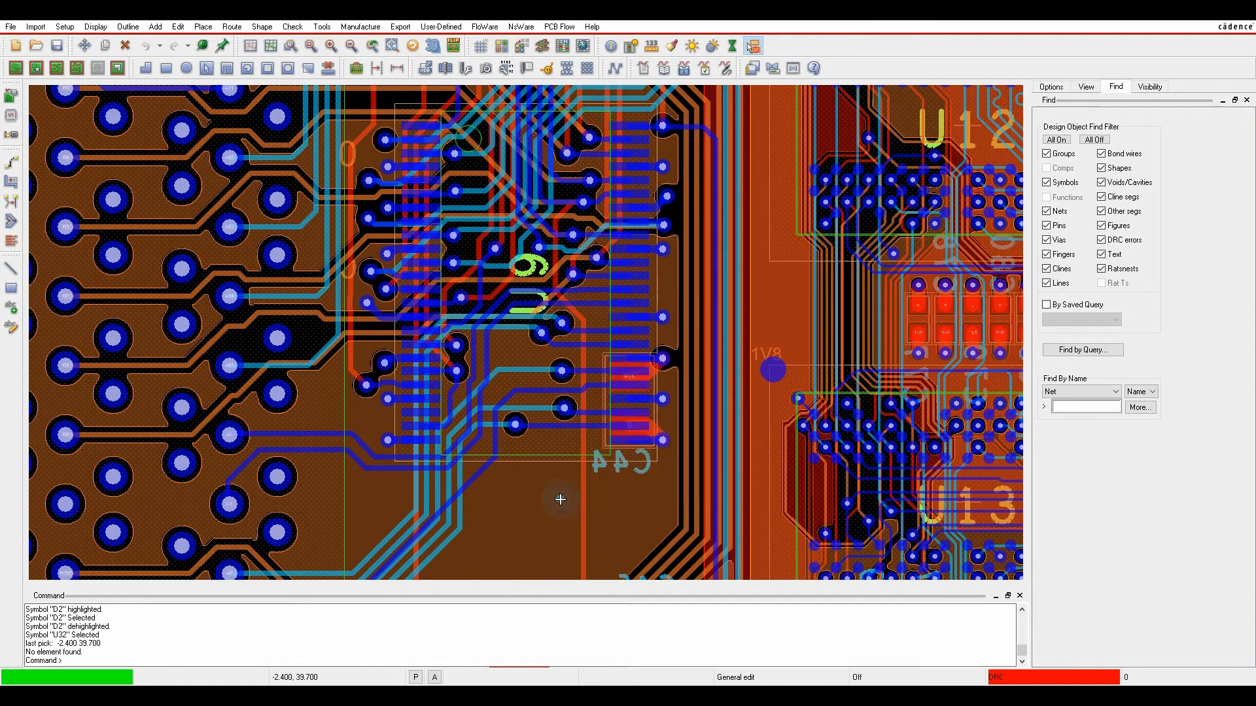
mouse_move(528, 510)
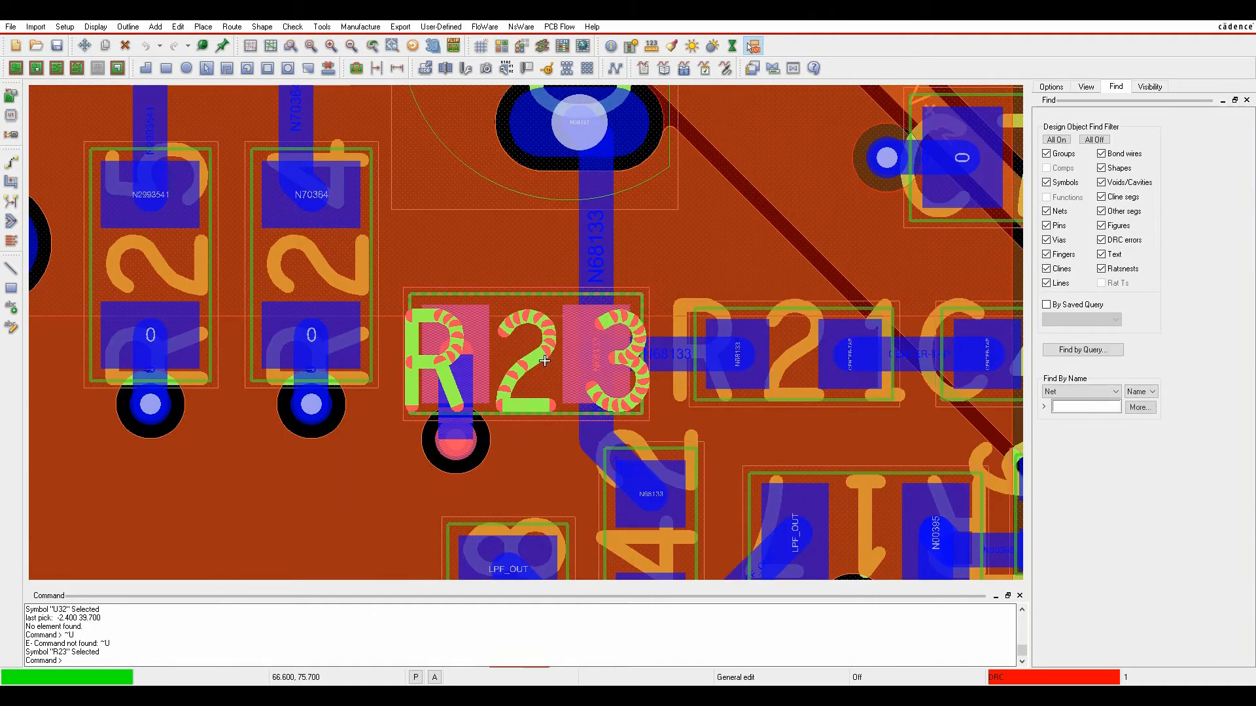
Clear the R23 selection, enter a net name at the Find Net Name prompt and confirm.
click(392, 477)
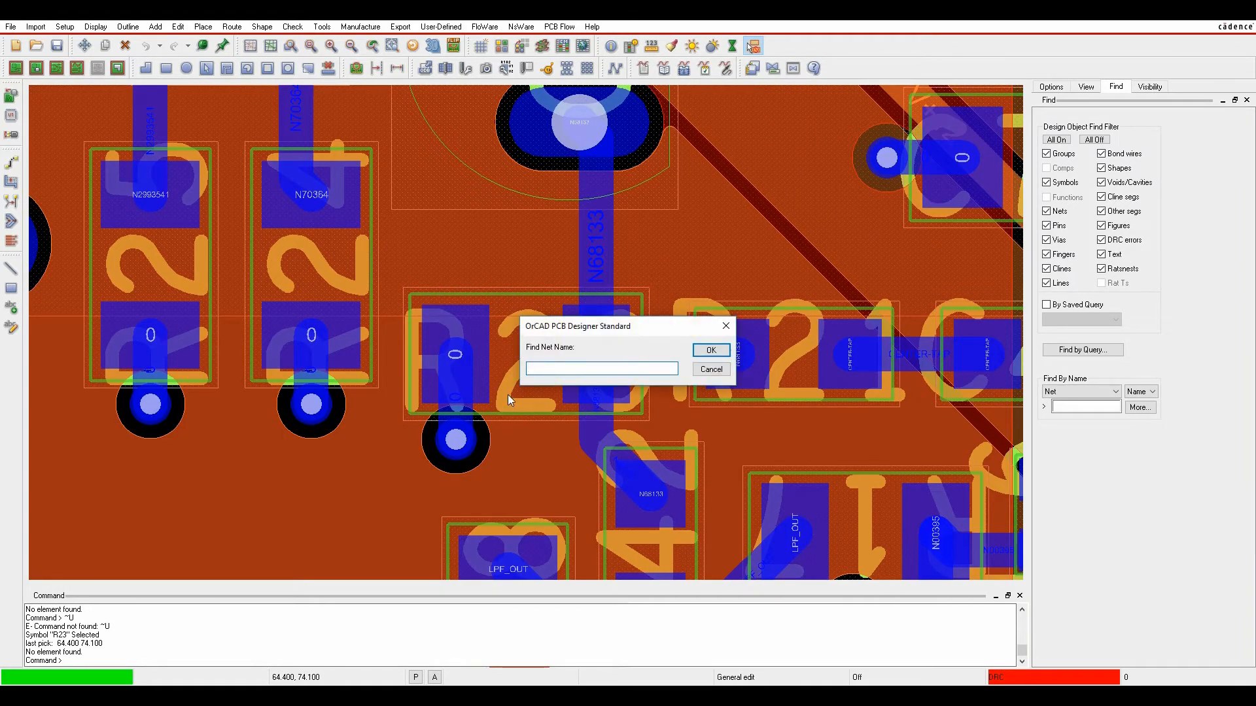
text(a3)
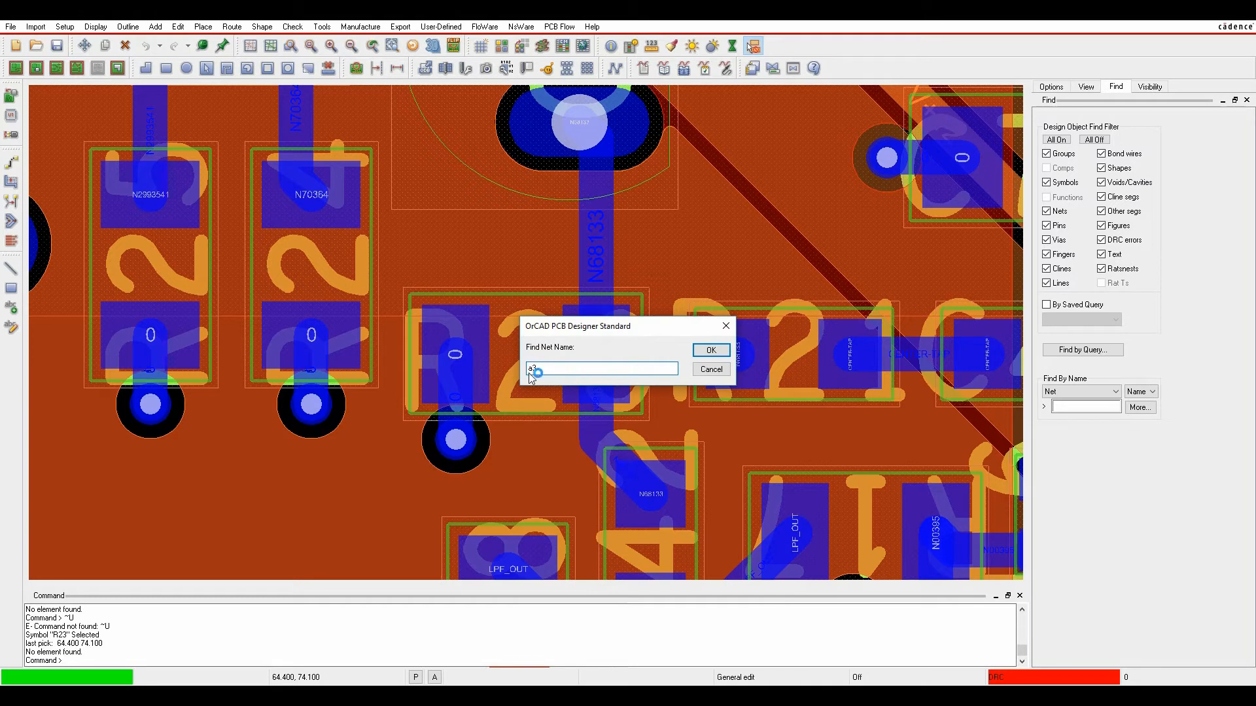
click(711, 351)
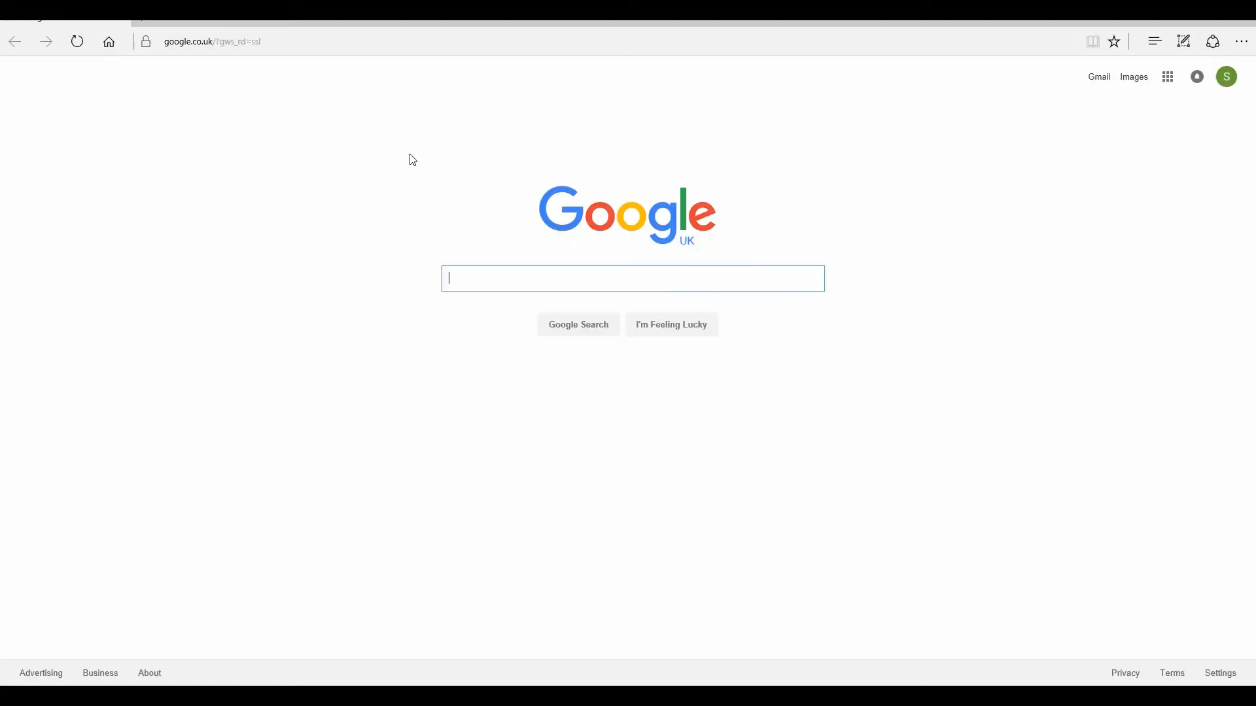
Navigate from the Parallel favourite to Training > Expert User Guides and open guide 45 on menus and shortcuts.
click(1154, 41)
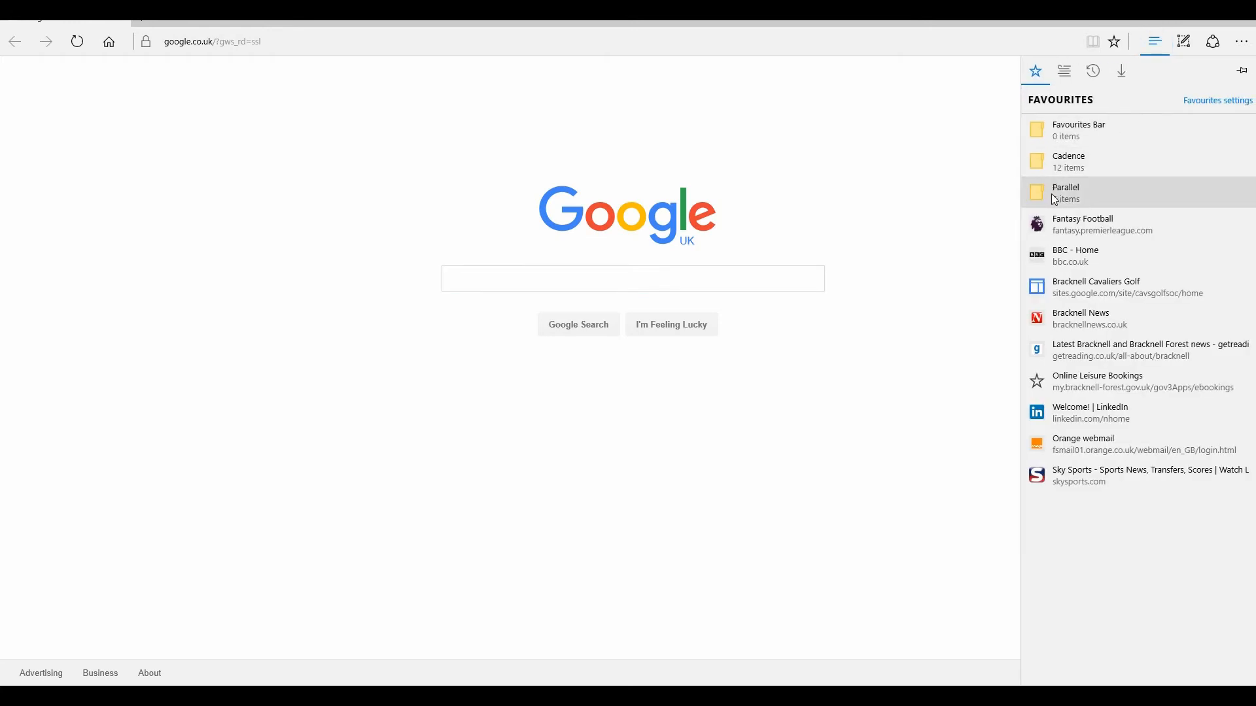
click(1066, 192)
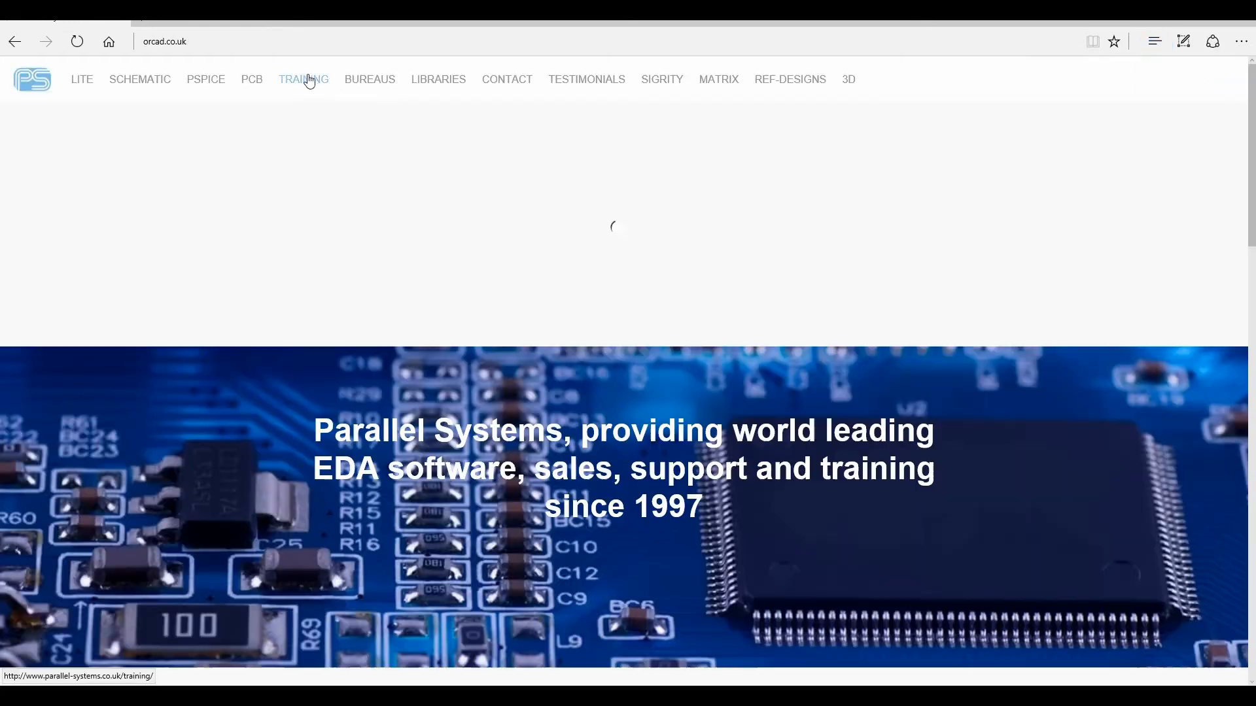
click(303, 79)
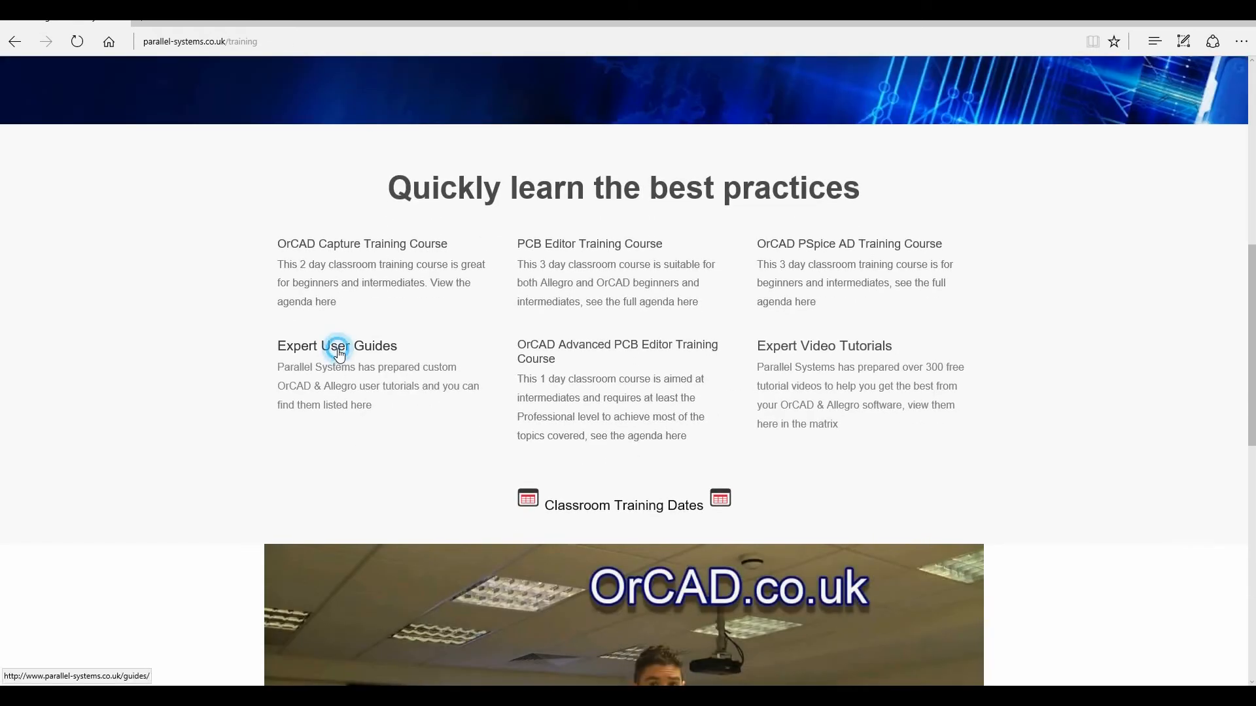
click(337, 349)
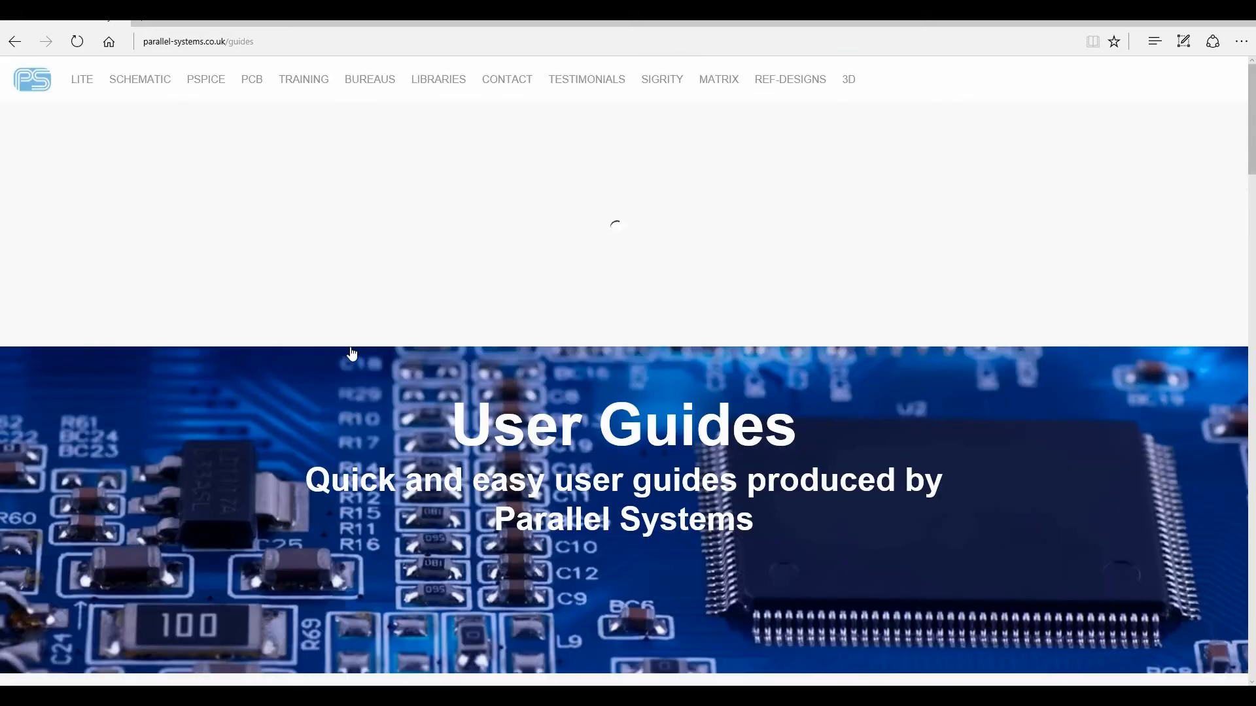
scroll(down, 3)
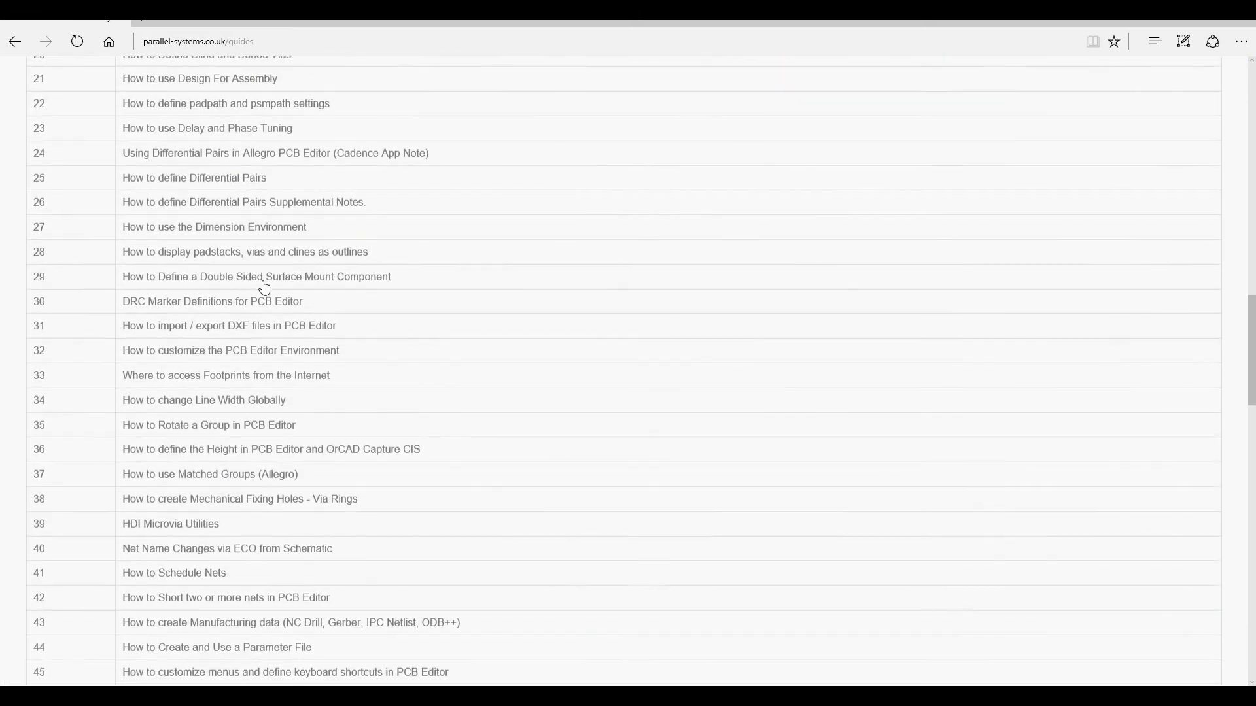
scroll(down, 3)
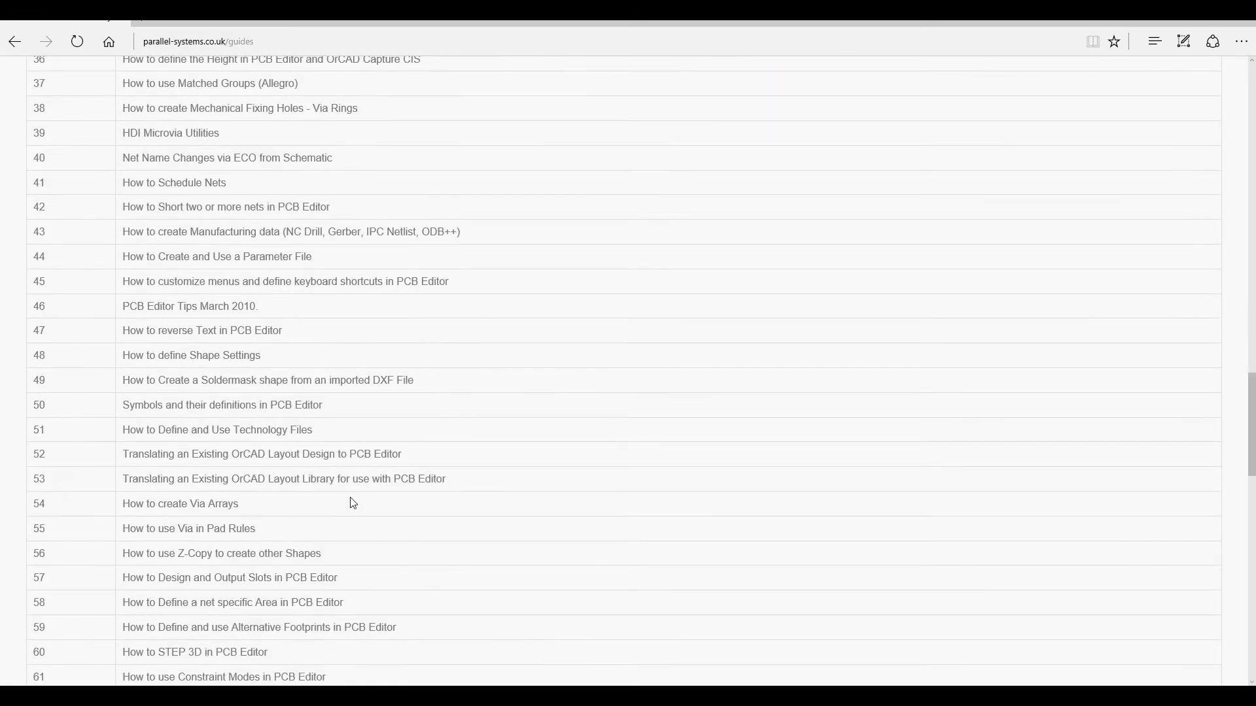
click(325, 282)
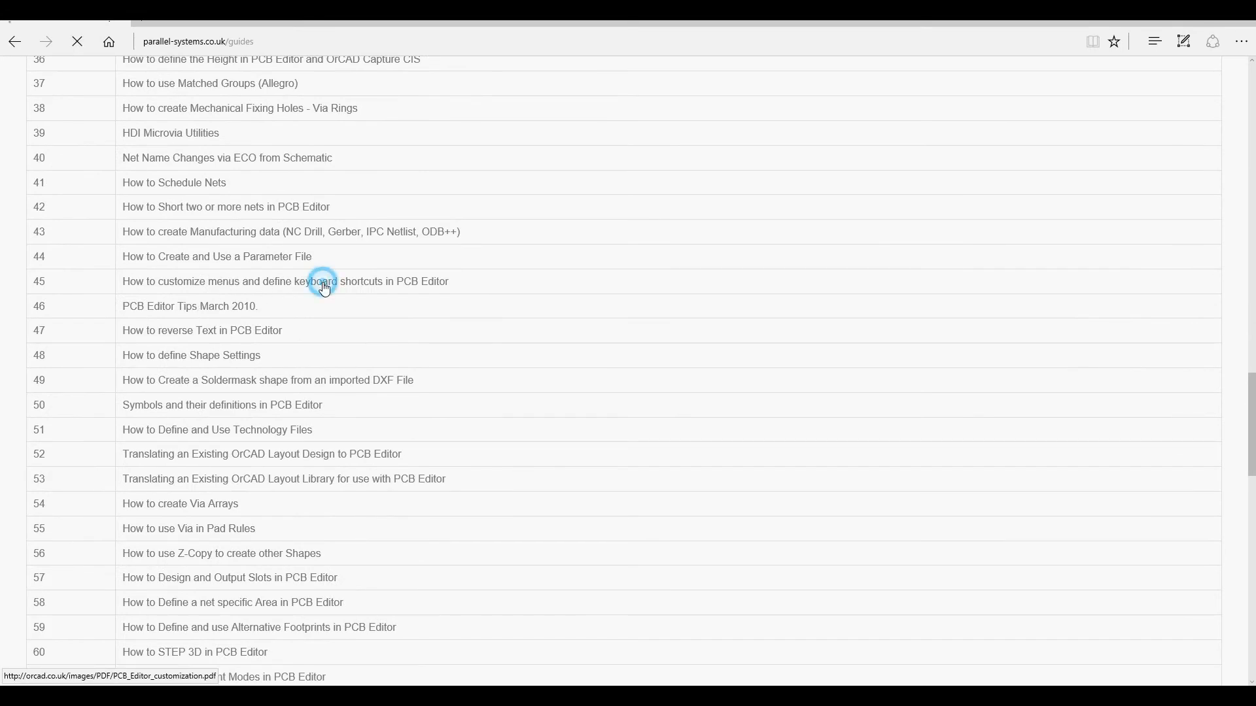
Scroll through the PCB_Editor_customization PDF to the funckey and alias section.
click(323, 281)
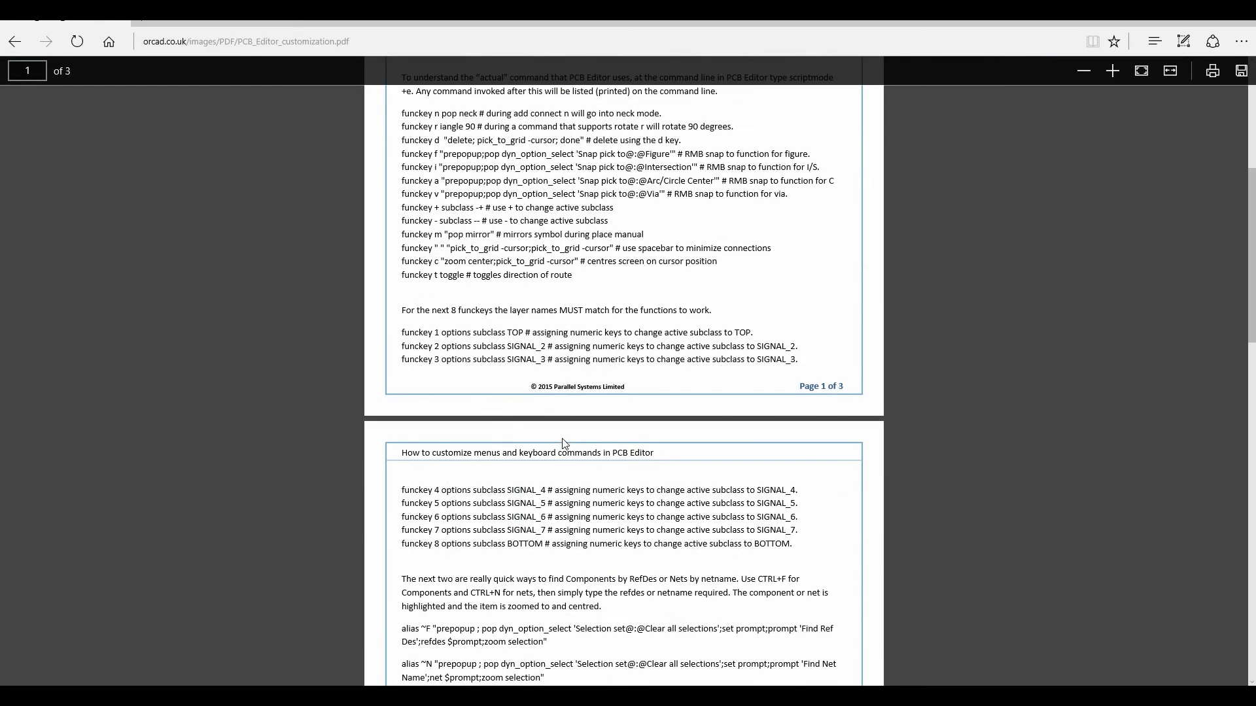
scroll(down, 3)
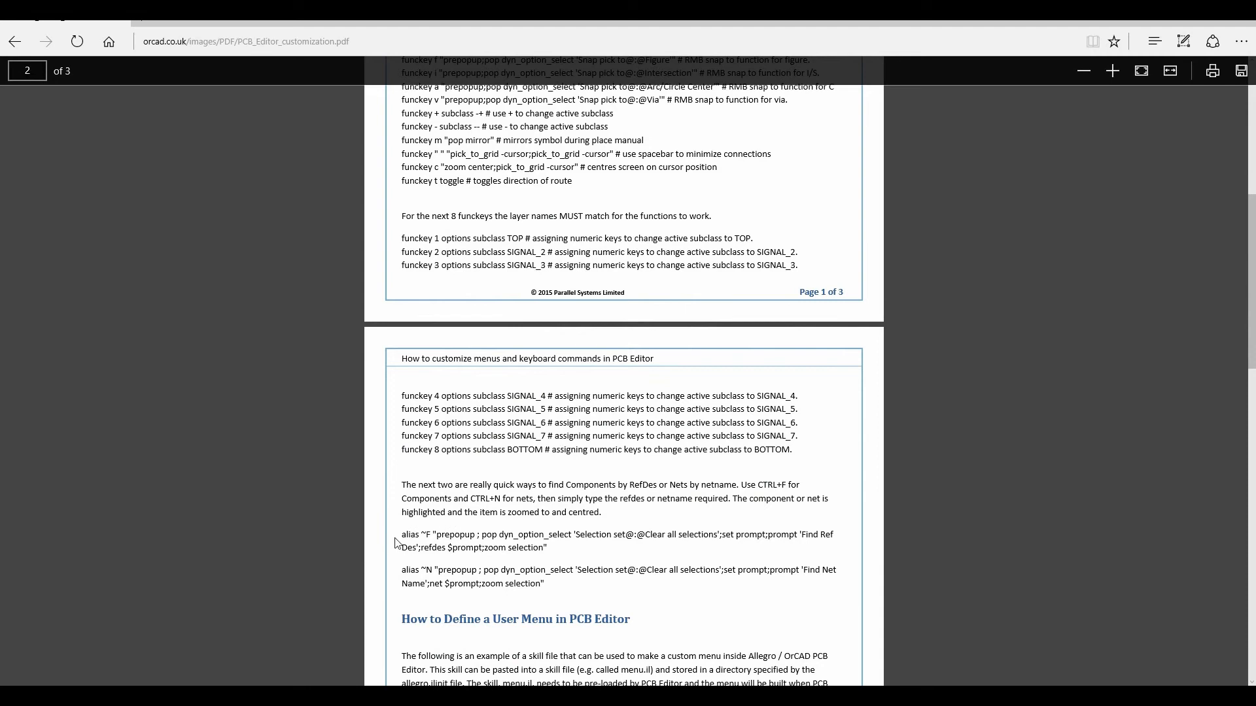
mouse_move(410, 554)
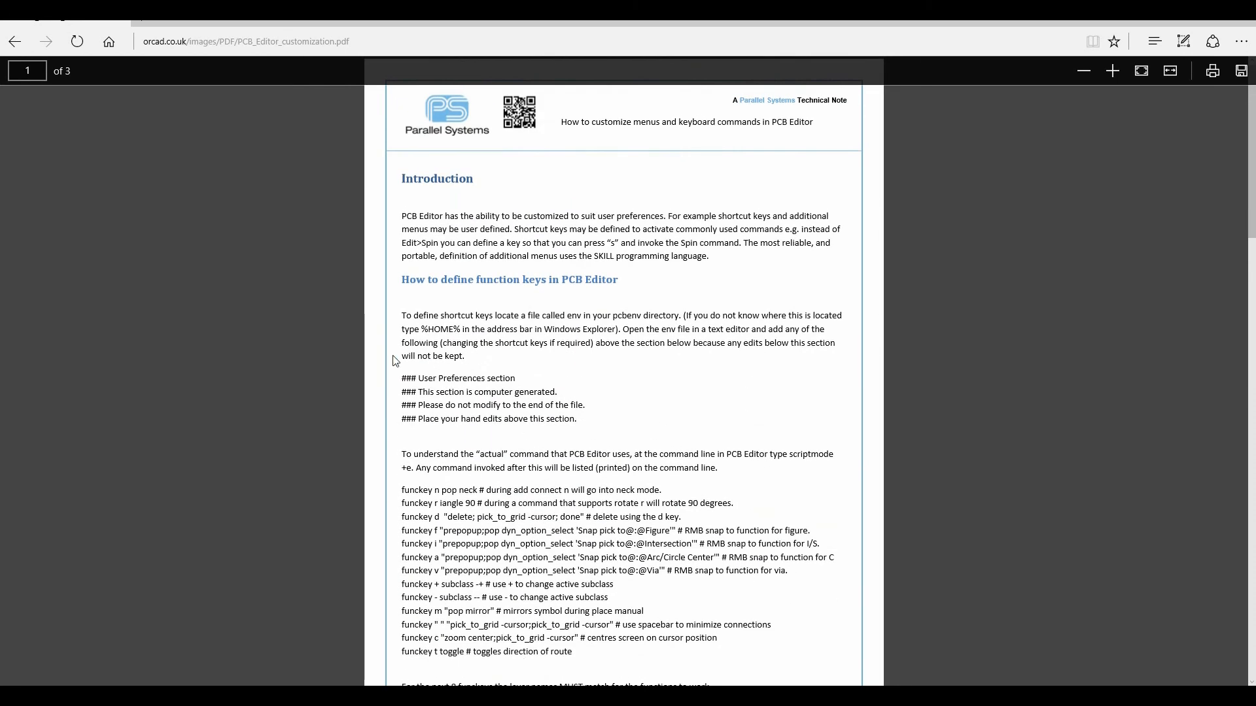
mouse_move(659, 293)
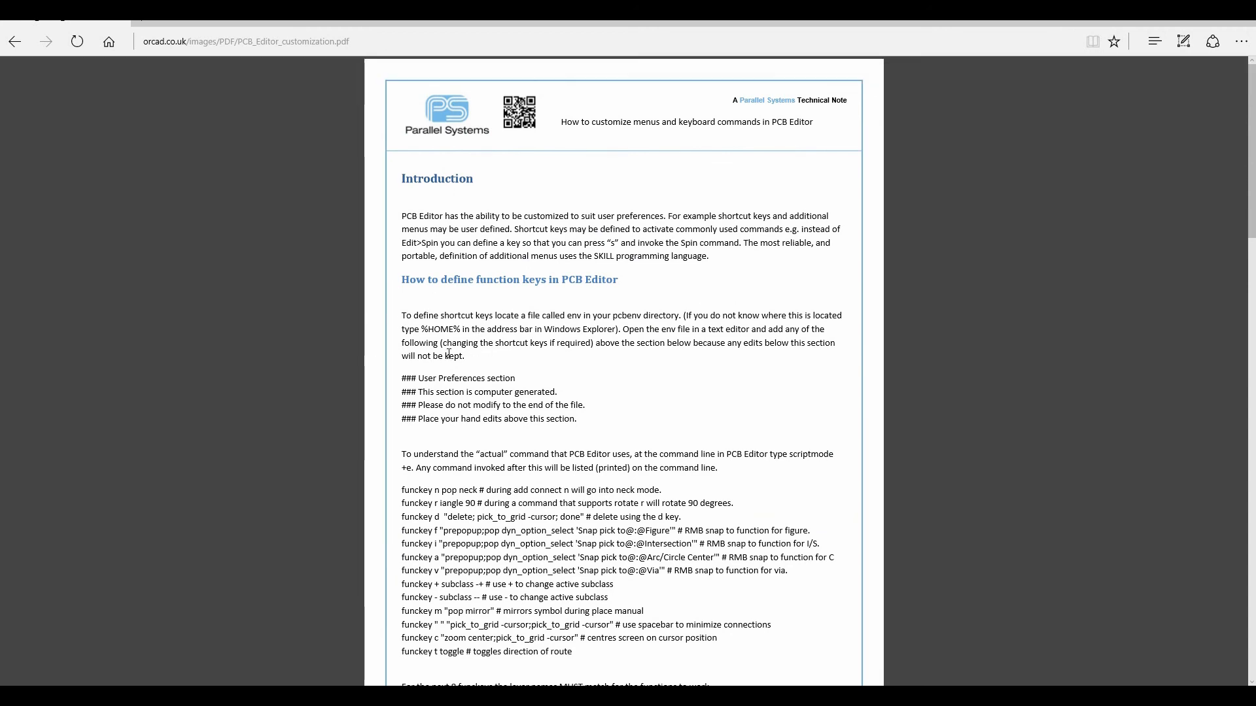
scroll(down, 3)
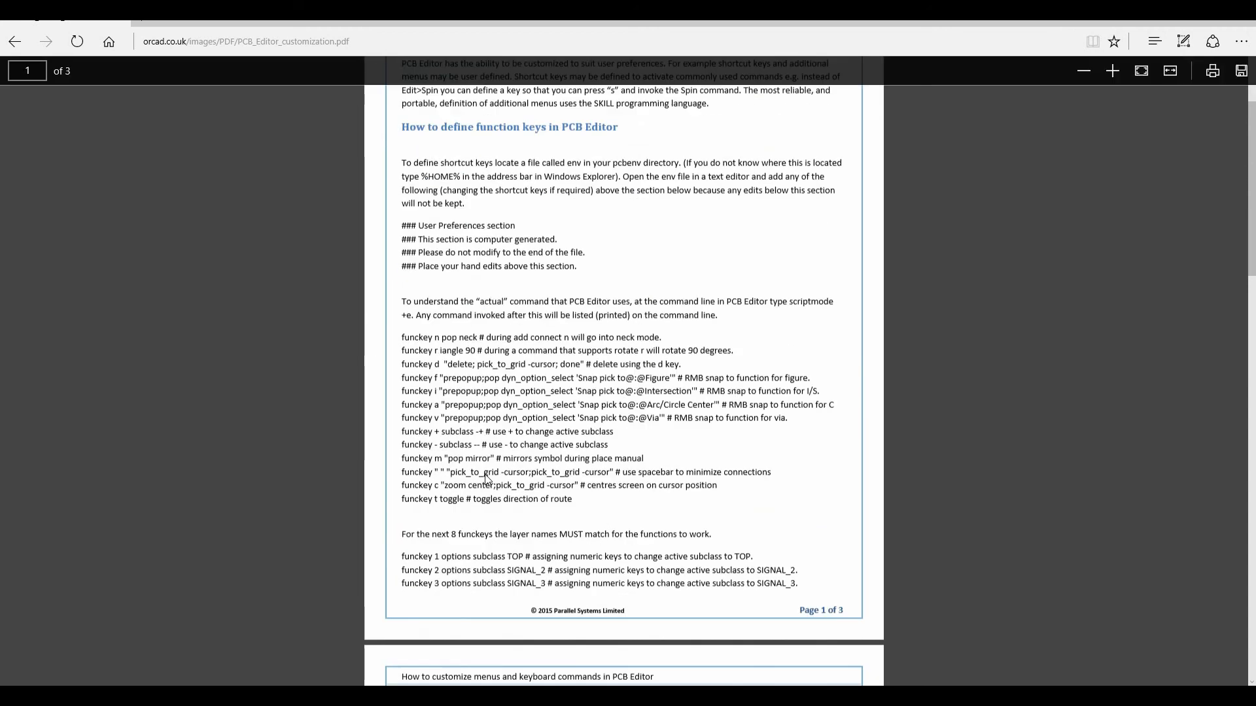